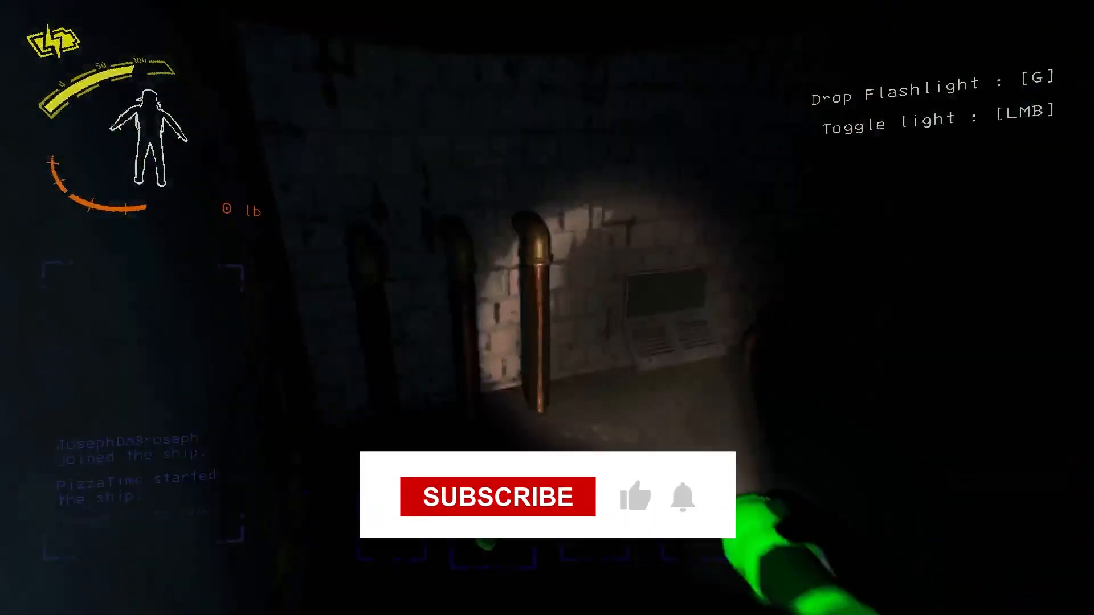
left_click(497, 497)
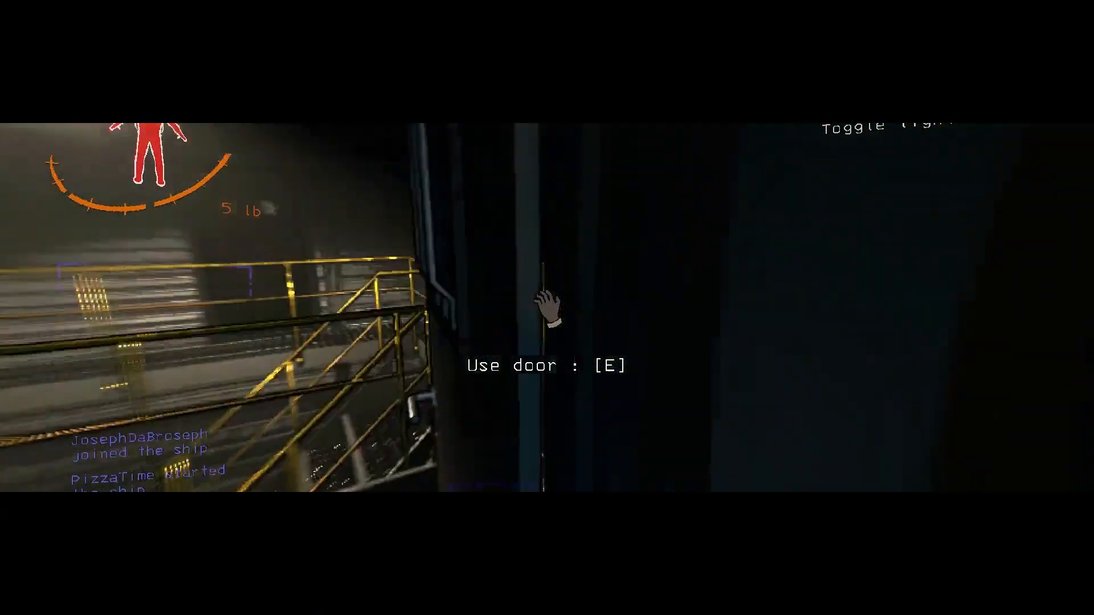
key("e")
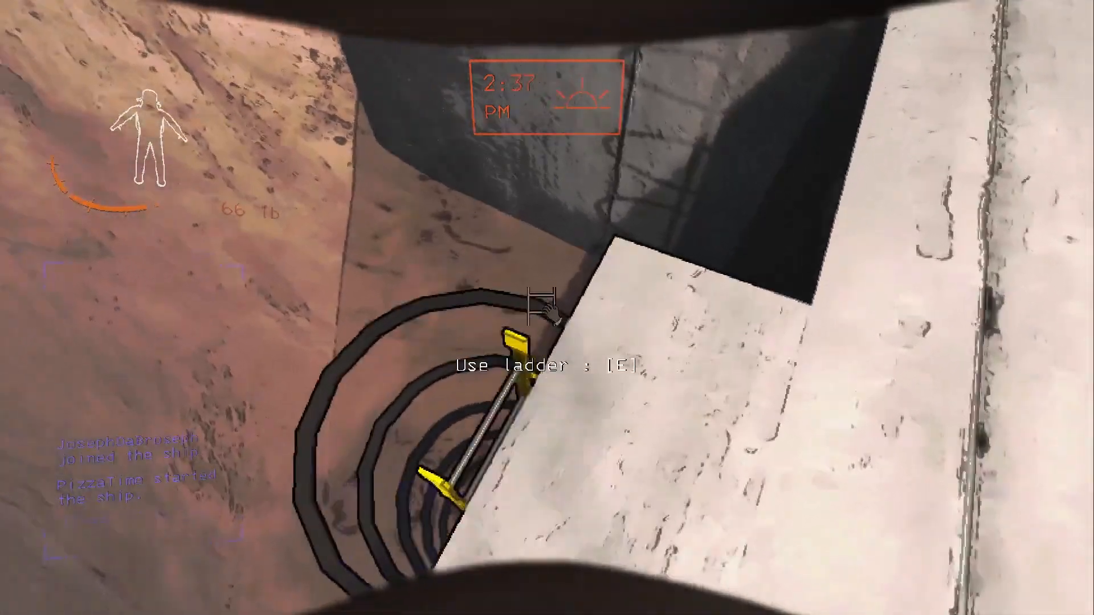
key("e")
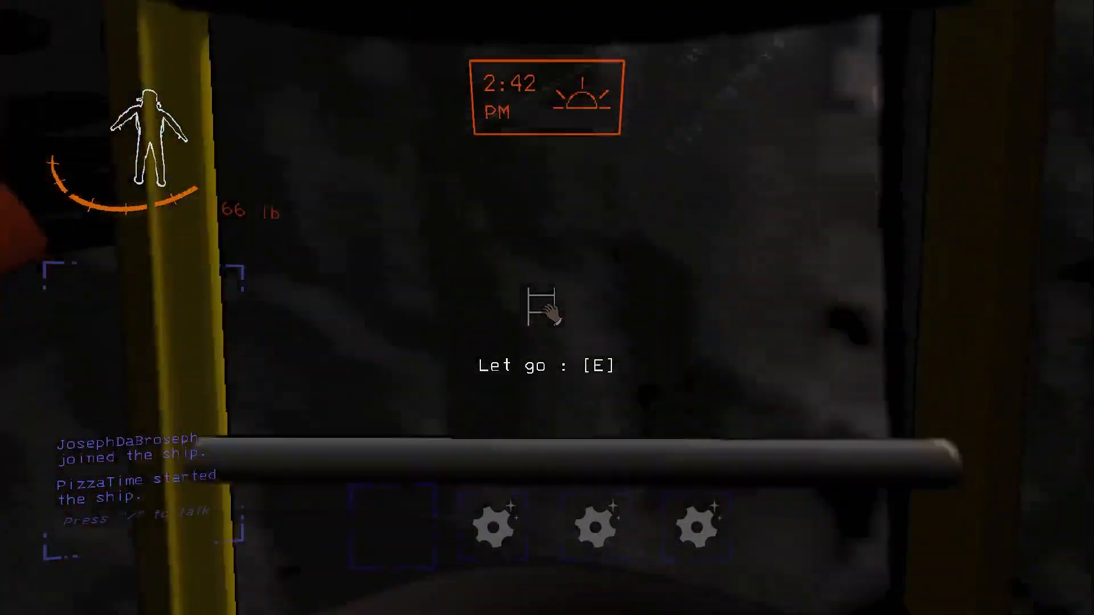